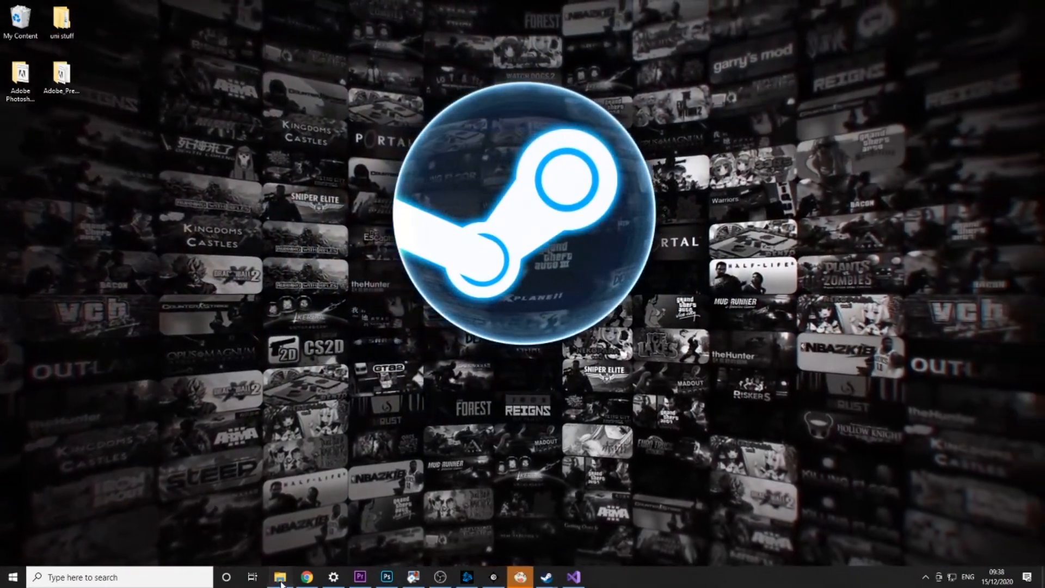
Step: Open File Explorer on the C:\Unturned server folder
click(279, 576)
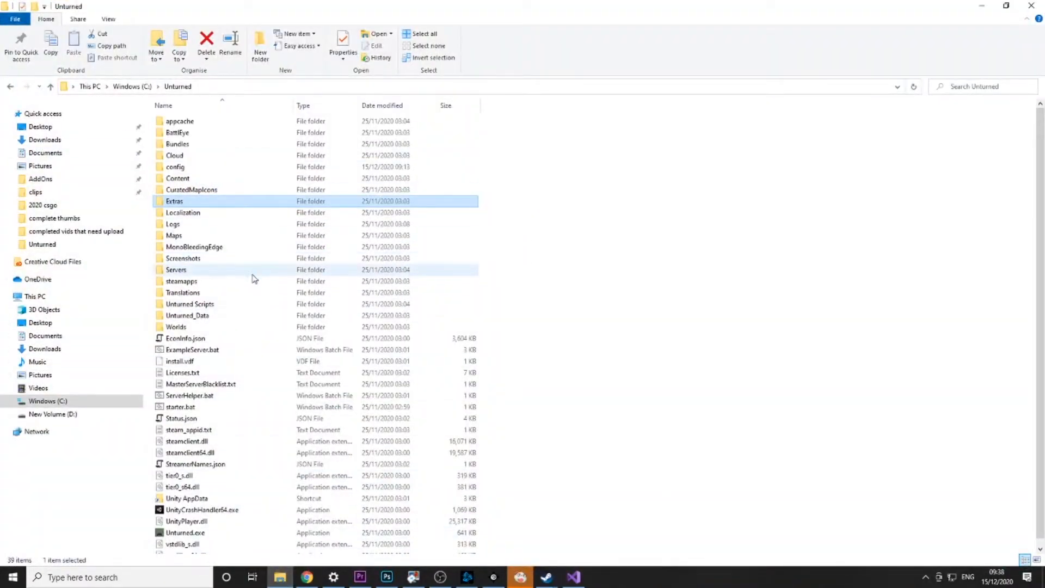
Step: Copy Rocket.Unturned from Extras into a new Modules folder, then return to Unturned
double_click(174, 201)
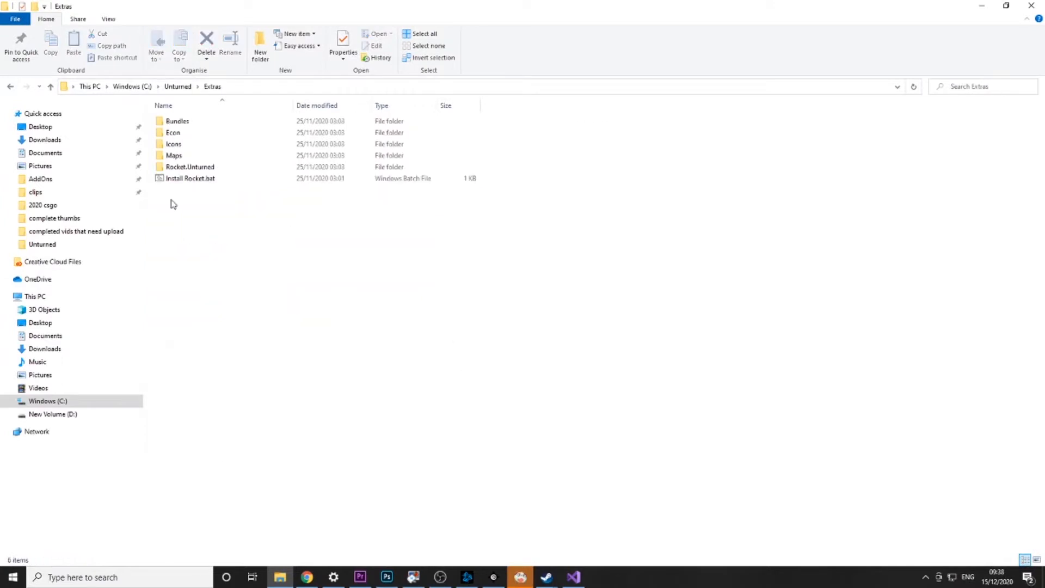
click(190, 167)
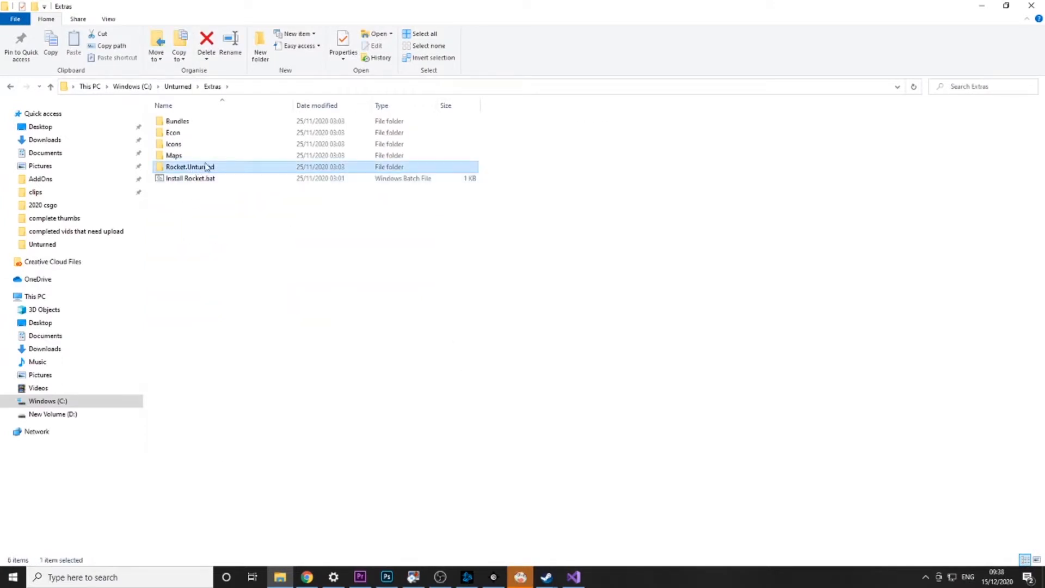
right_click(190, 167)
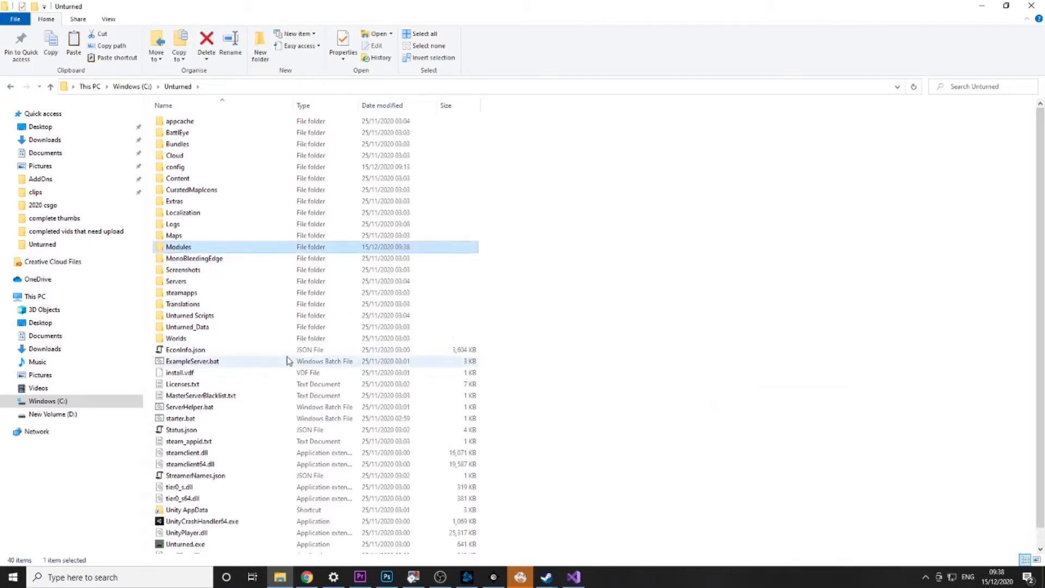
double_click(178, 246)
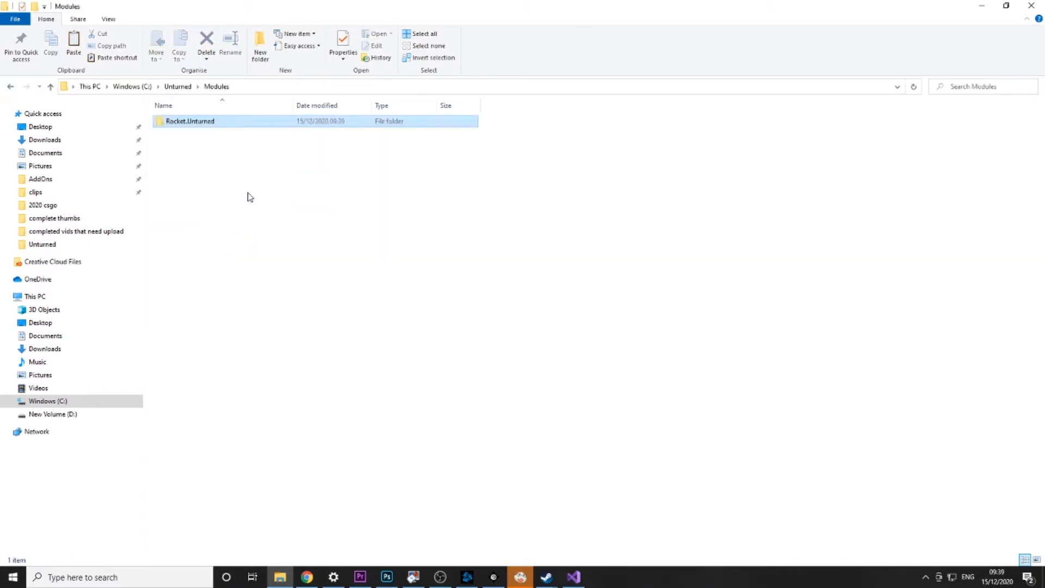
click(190, 121)
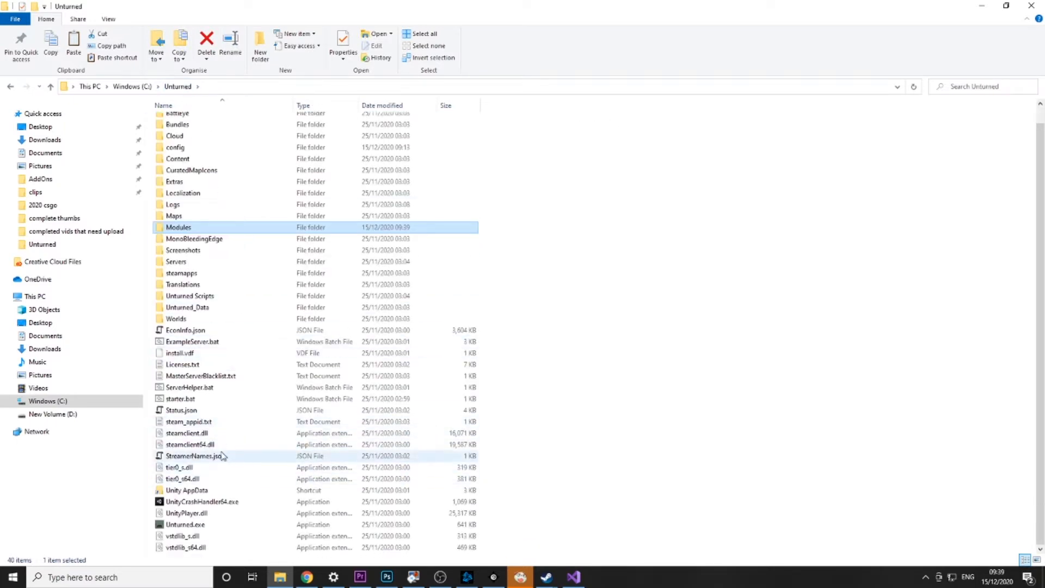
Step: Run starter.bat to start the Unturned server console
click(179, 399)
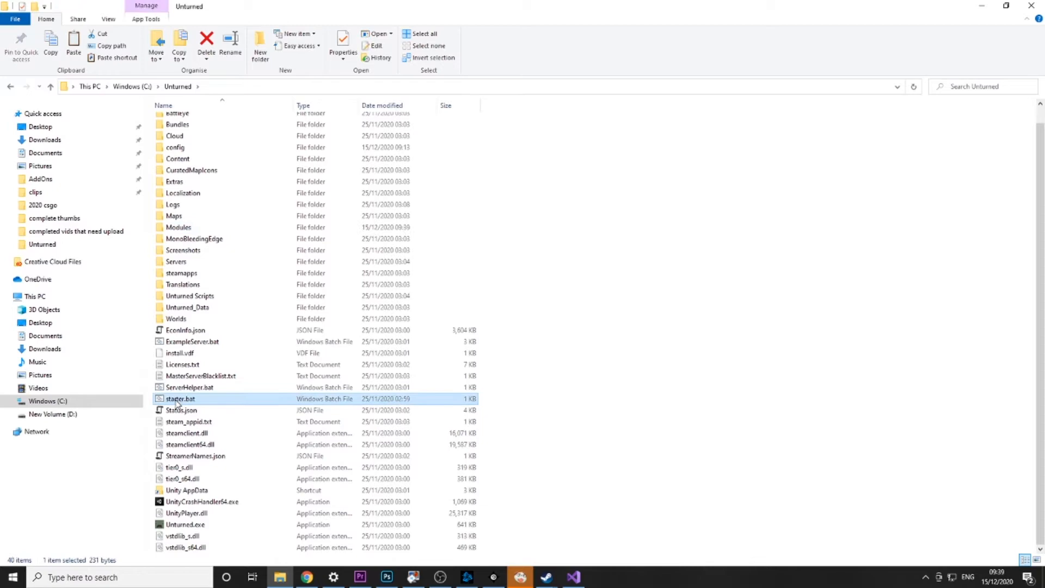
double_click(179, 398)
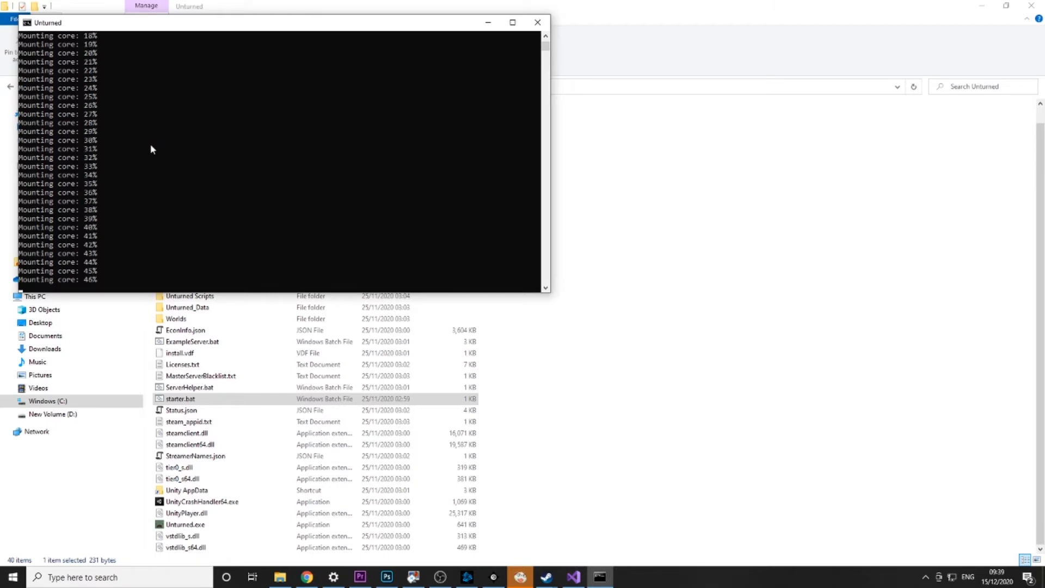
mouse_move(607, 253)
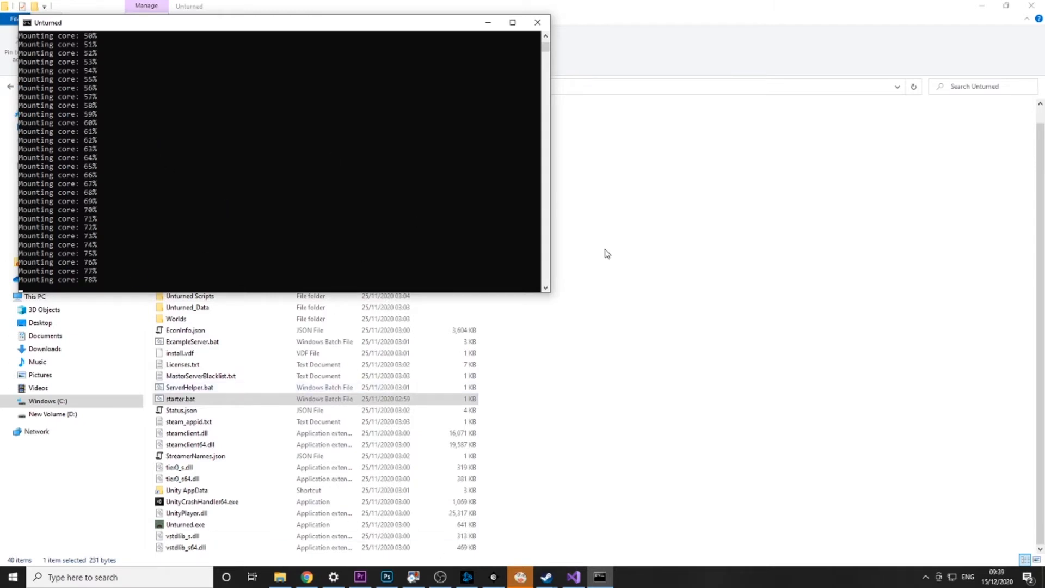